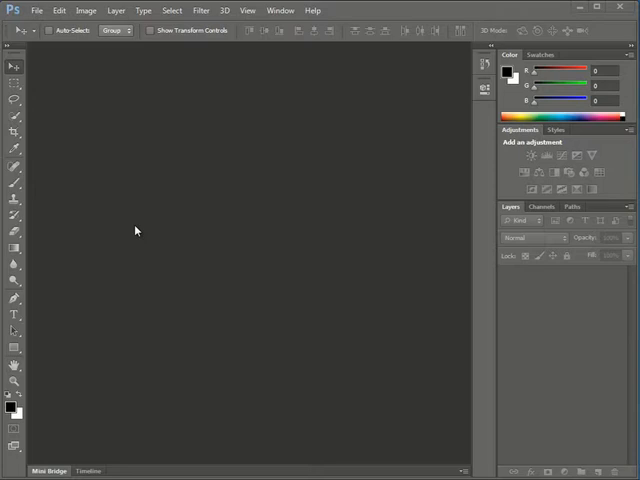
{"action": "mouse_move", "coordinate": [236, 194]}
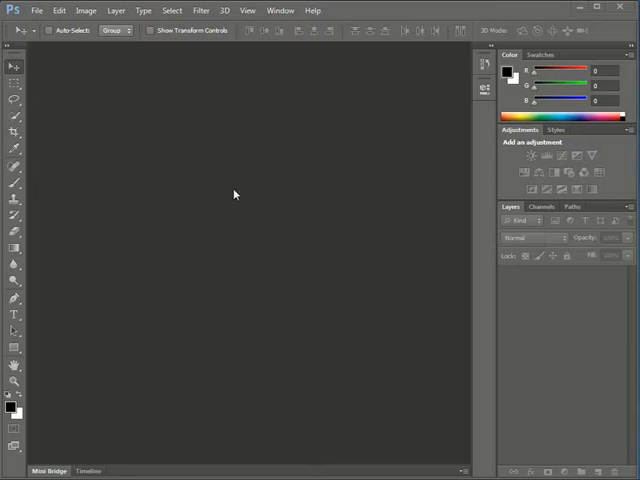
{"action": "mouse_move", "coordinate": [228, 178]}
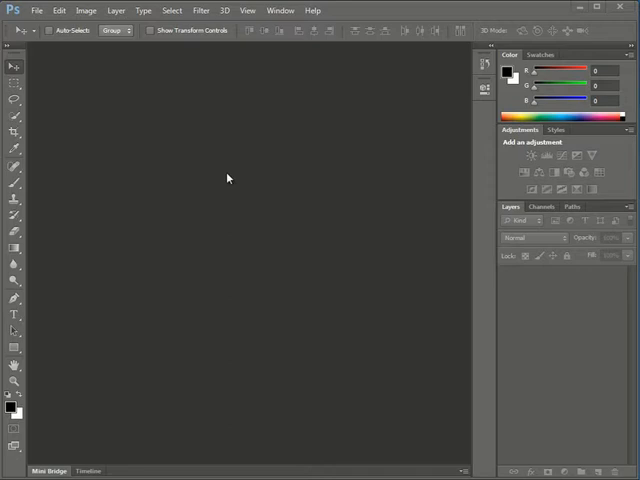
{"action": "mouse_move", "coordinate": [256, 138]}
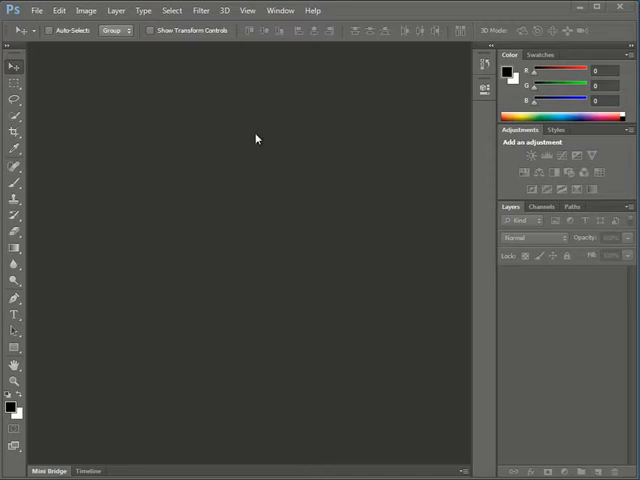
{"action": "mouse_move", "coordinate": [336, 156]}
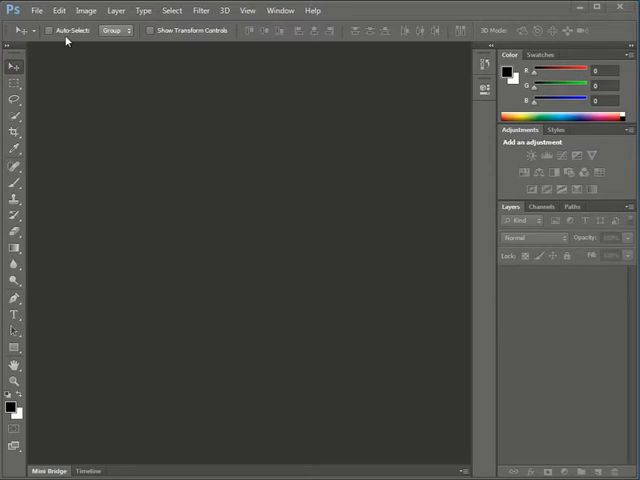
Step: Start Browse in Bridge from the File menu of the empty workspace
{"action": "left_click", "coordinate": [36, 10]}
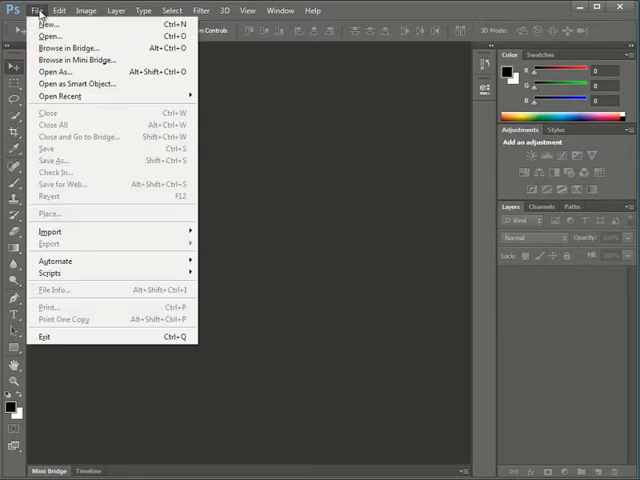
{"action": "mouse_move", "coordinate": [70, 48]}
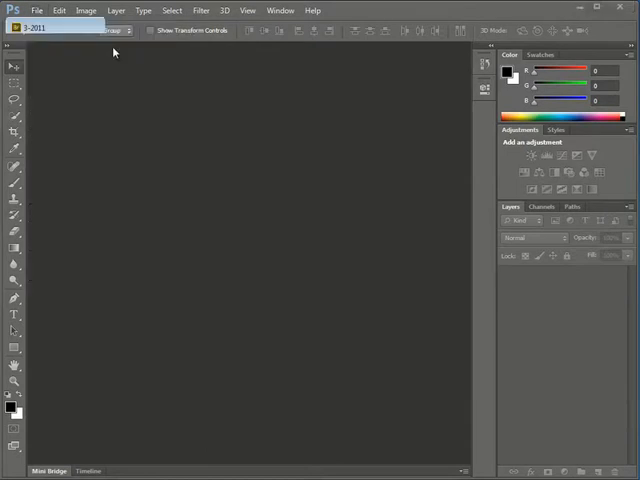
Step: Show the 3-2011 folder's photo thumbnails in Adobe Bridge
{"action": "left_click", "coordinate": [48, 470]}
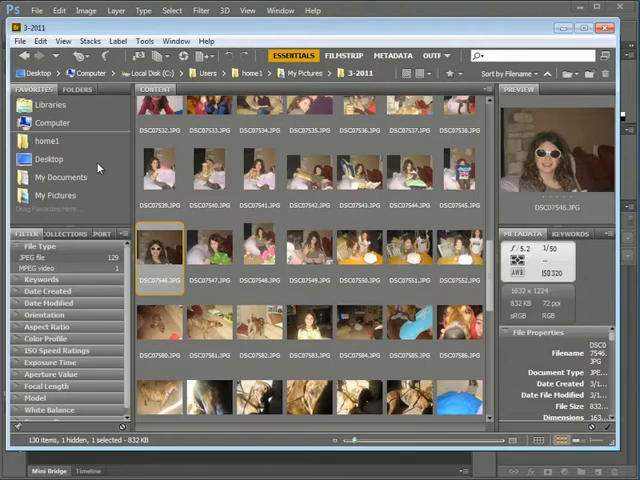
{"action": "mouse_move", "coordinate": [296, 220]}
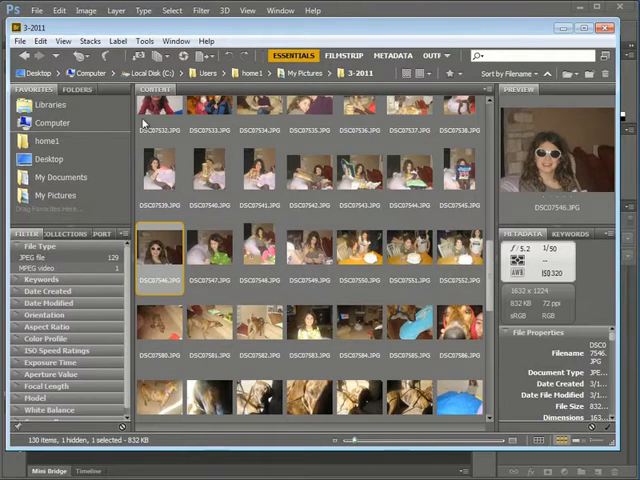
{"action": "mouse_move", "coordinate": [172, 160]}
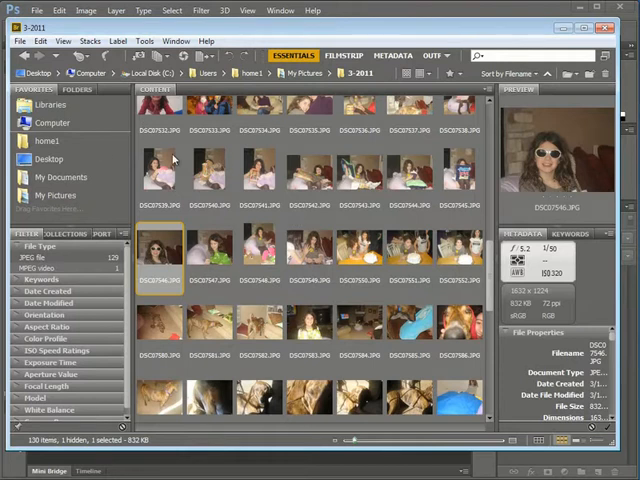
{"action": "mouse_move", "coordinate": [110, 156]}
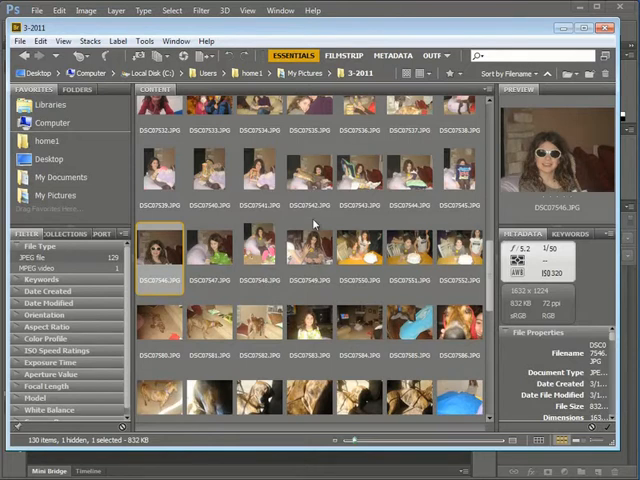
{"action": "mouse_move", "coordinate": [44, 152]}
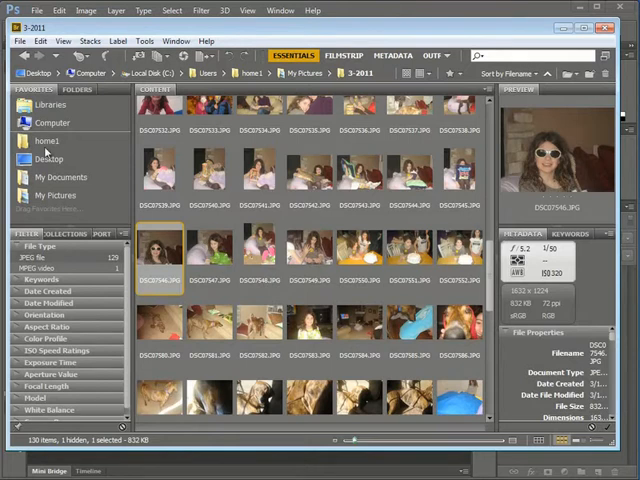
{"action": "mouse_move", "coordinate": [44, 152]}
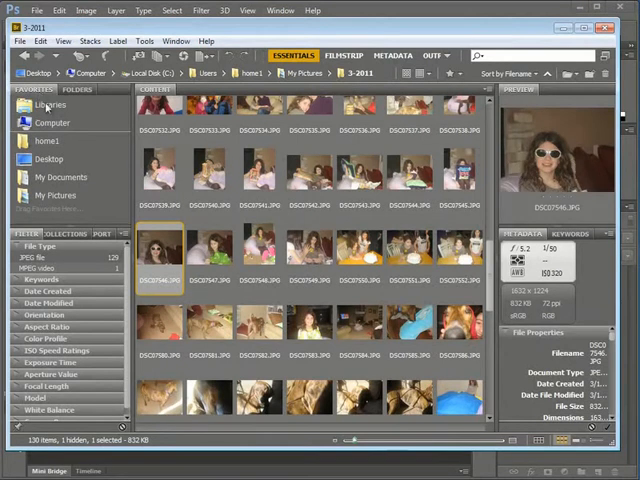
{"action": "mouse_move", "coordinate": [58, 196]}
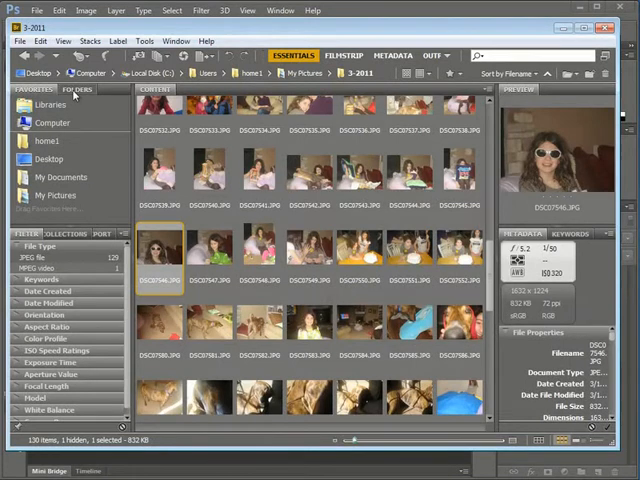
{"action": "left_click", "coordinate": [76, 88]}
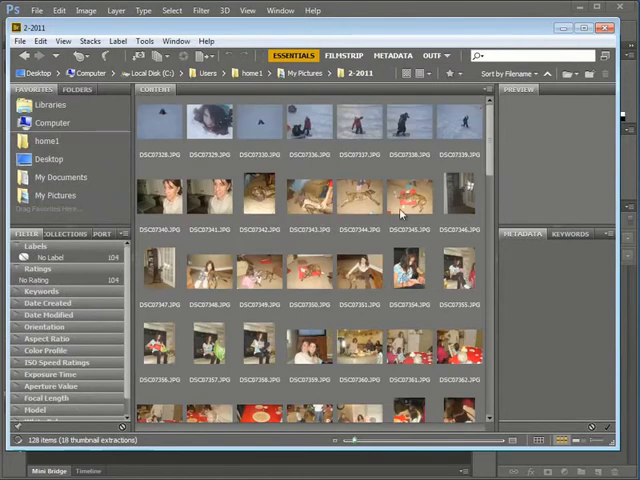
Step: Open the brown dog on a red cushion photo in Photoshop via Open With > Adobe Photoshop CS6
{"action": "left_click", "coordinate": [310, 270]}
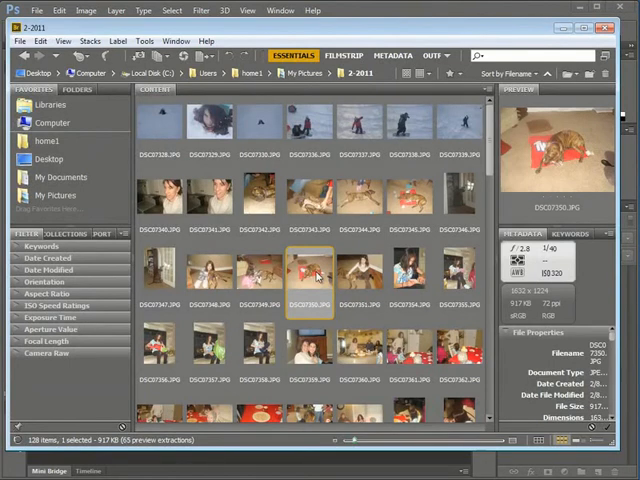
{"action": "right_click", "coordinate": [312, 276]}
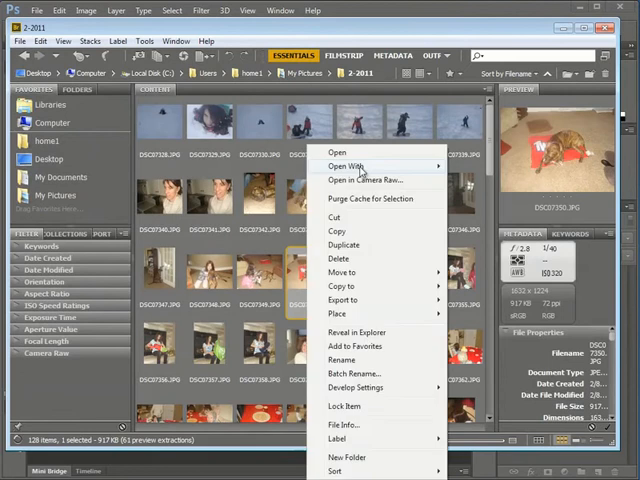
{"action": "left_click", "coordinate": [340, 156]}
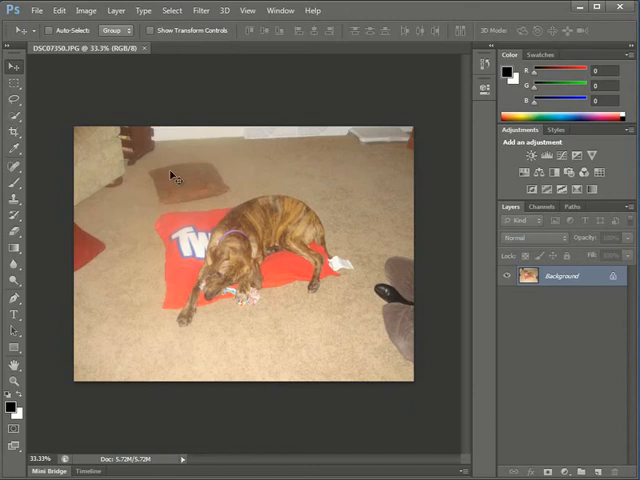
{"action": "mouse_move", "coordinate": [206, 268]}
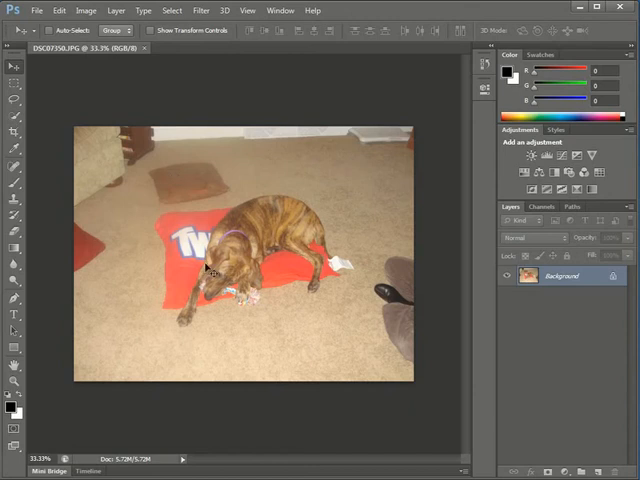